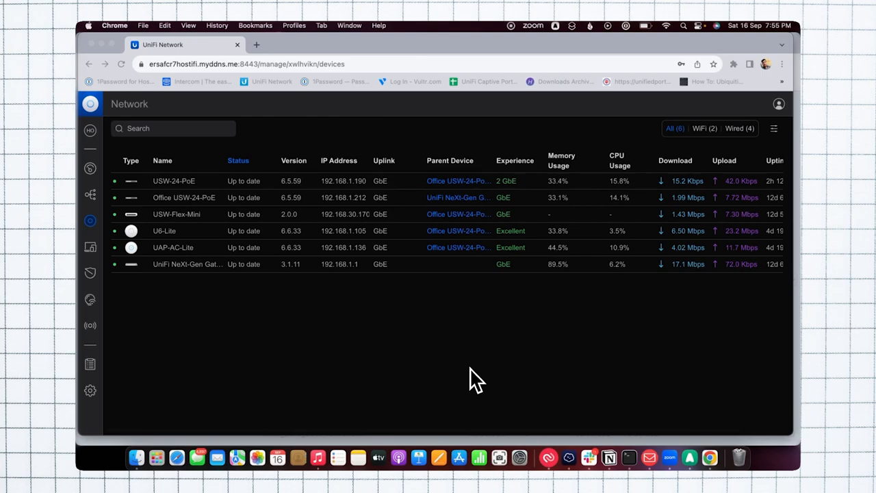
mouse_move(103, 400)
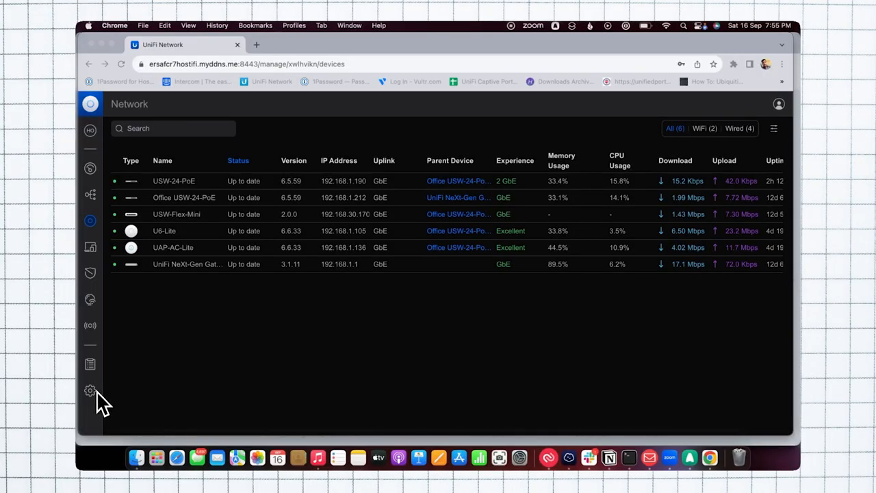
Go to Settings > WiFi to list the wireless networks including IOT WiFi
left_click(90, 390)
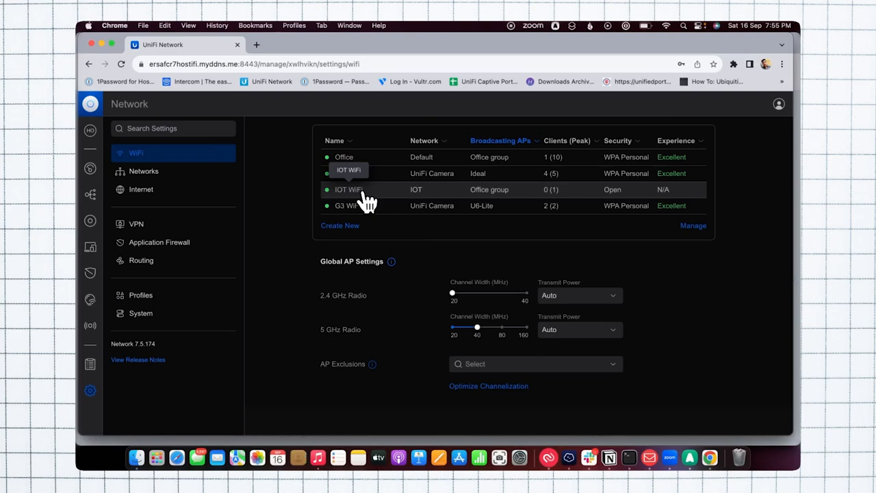
Review IOT WiFi's Advanced options, confirming Hotspot Portal and Security Protocol Open
left_click(349, 189)
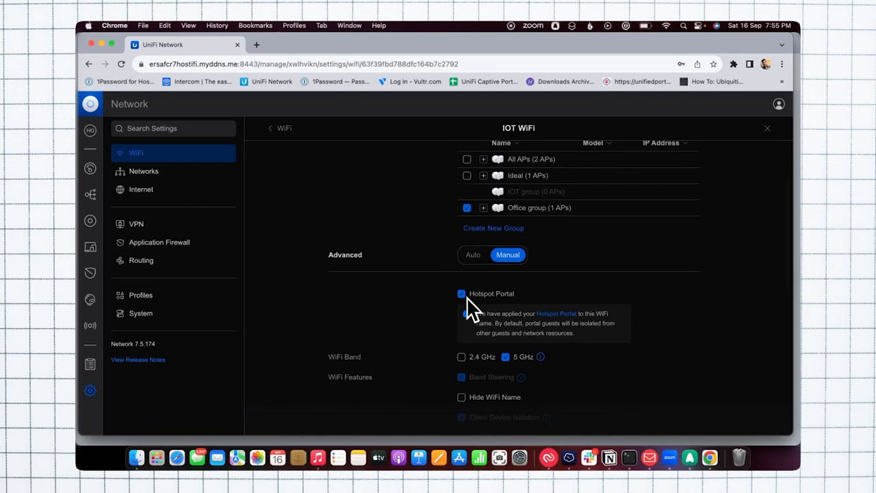
mouse_move(494, 341)
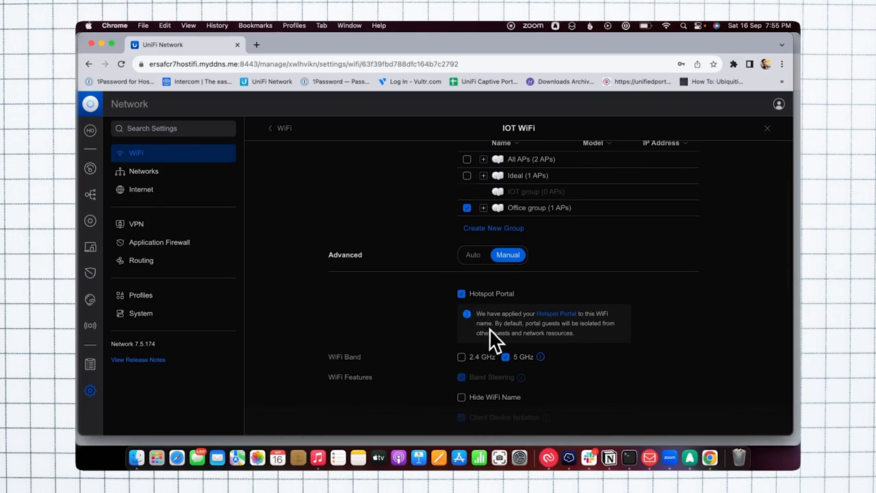
mouse_move(512, 340)
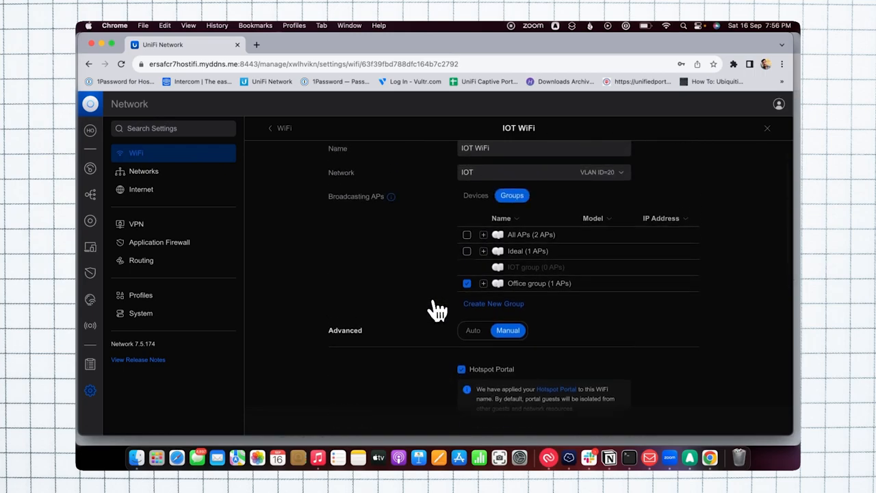
scroll("down", 3)
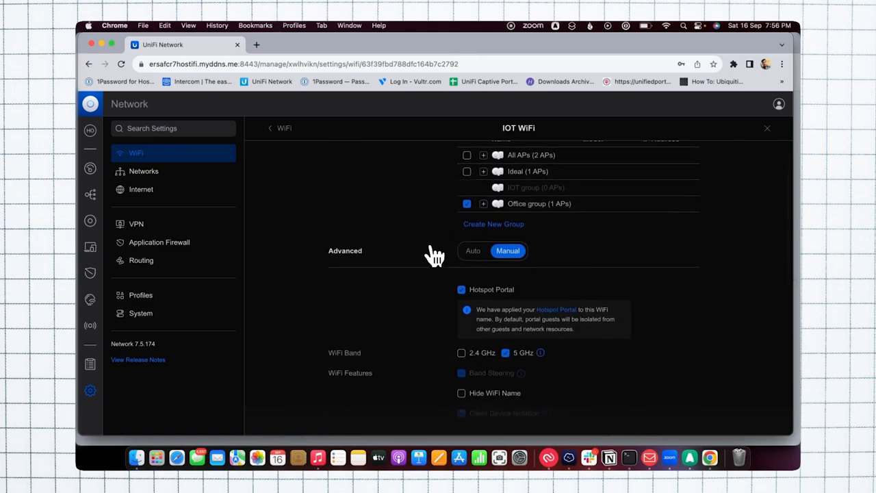
scroll("down", 3)
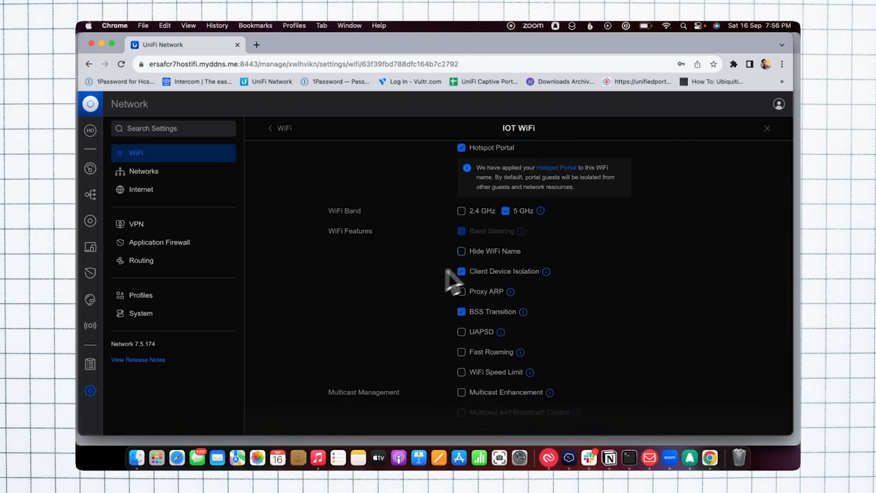
scroll("down", 3)
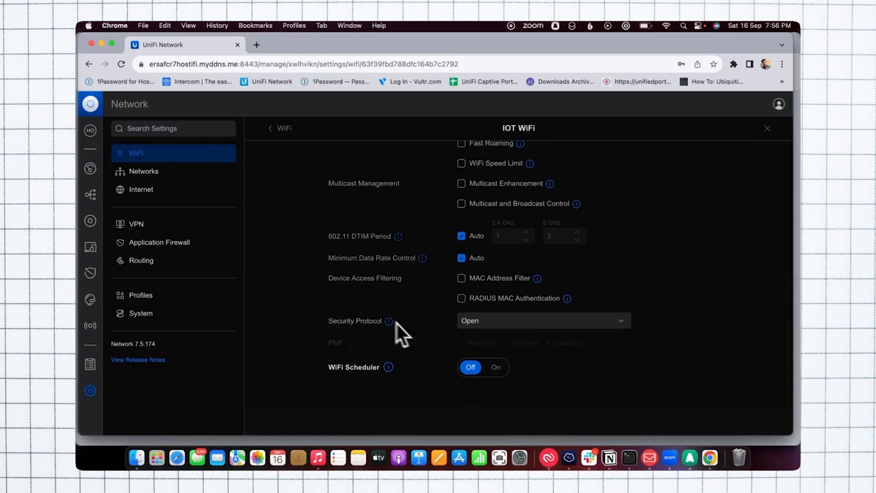
mouse_move(356, 339)
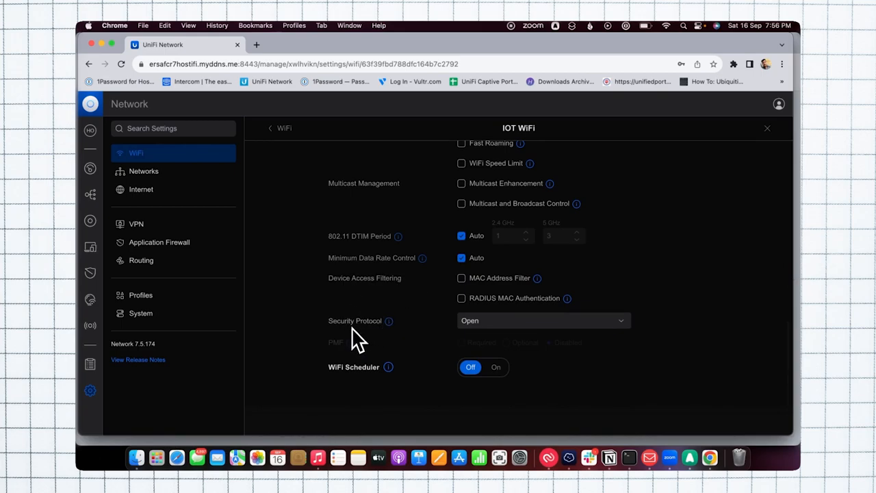
mouse_move(381, 325)
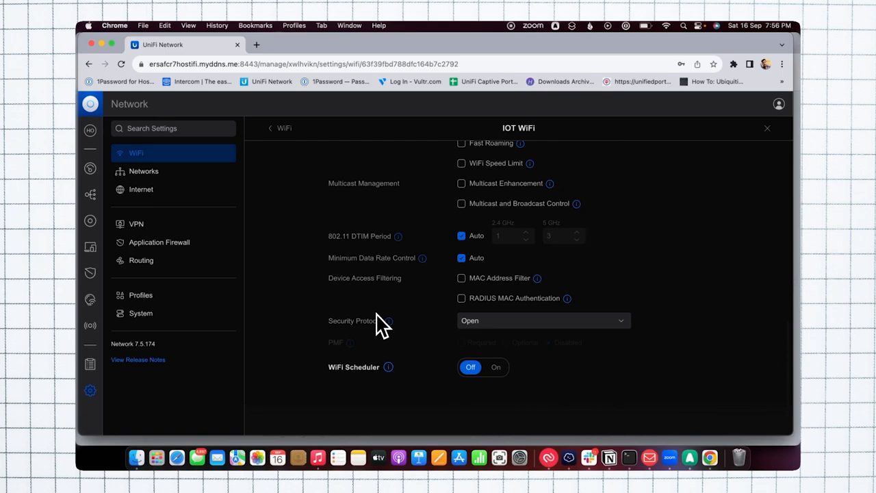
mouse_move(429, 337)
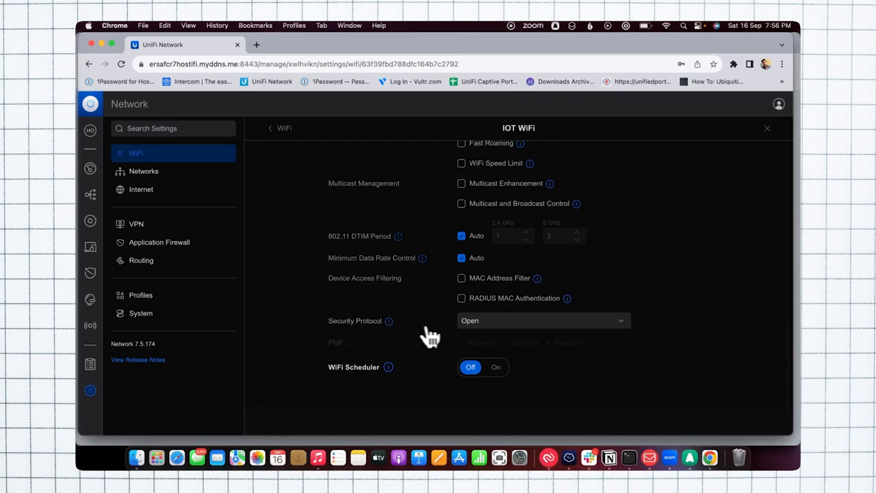
left_click(542, 320)
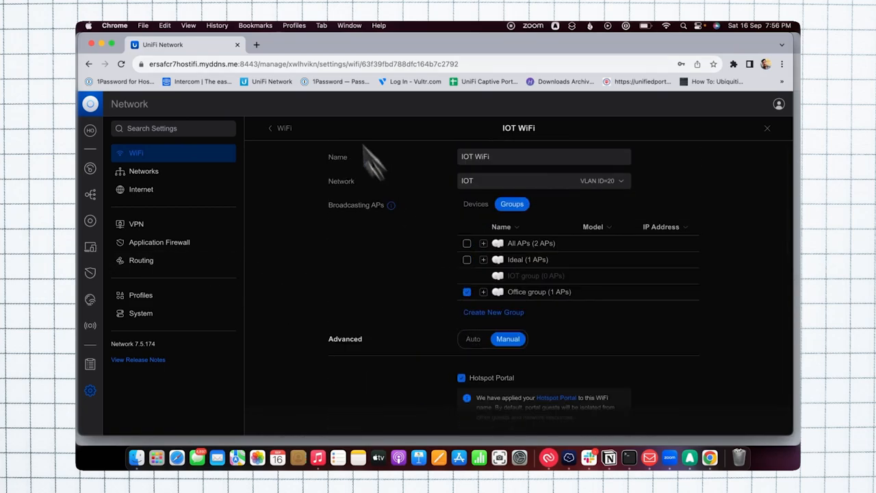
mouse_move(278, 128)
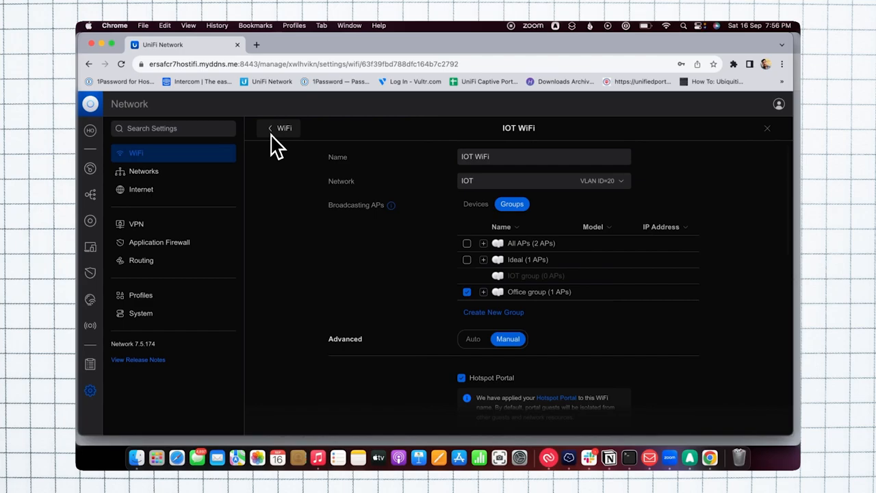
mouse_move(90, 326)
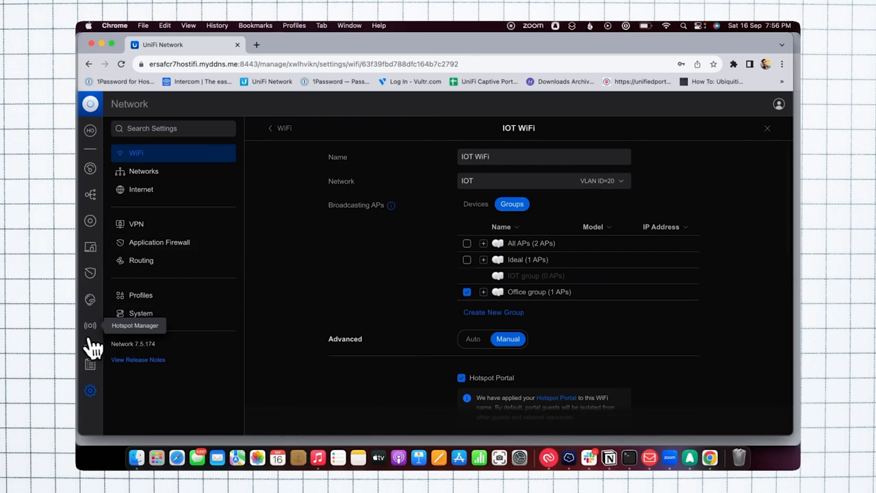
mouse_move(91, 345)
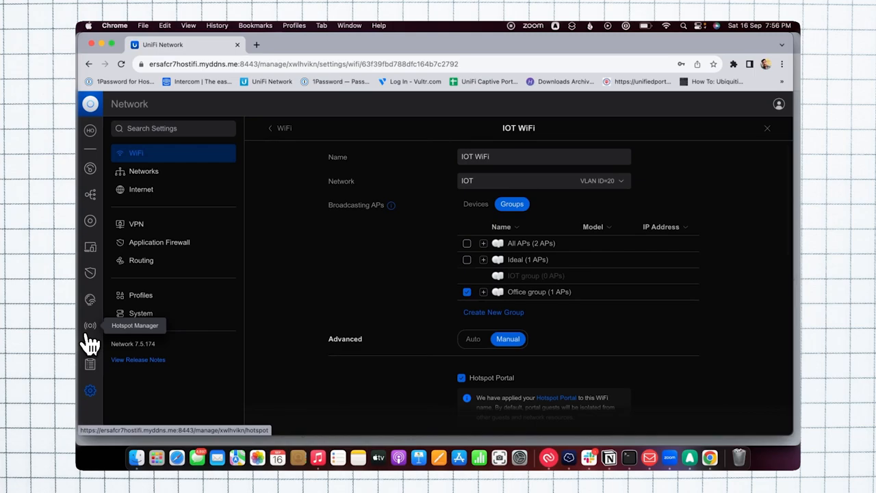
Bring up the Hotspot Manager's Guests page, which shows no connected guests
left_click(91, 326)
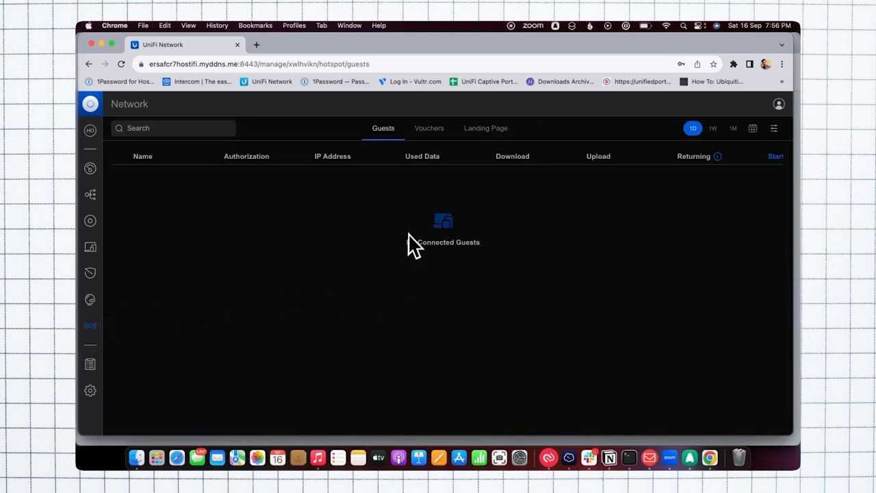
Review the HostiFi Guest WiFi landing page's branding options and success message text
left_click(484, 129)
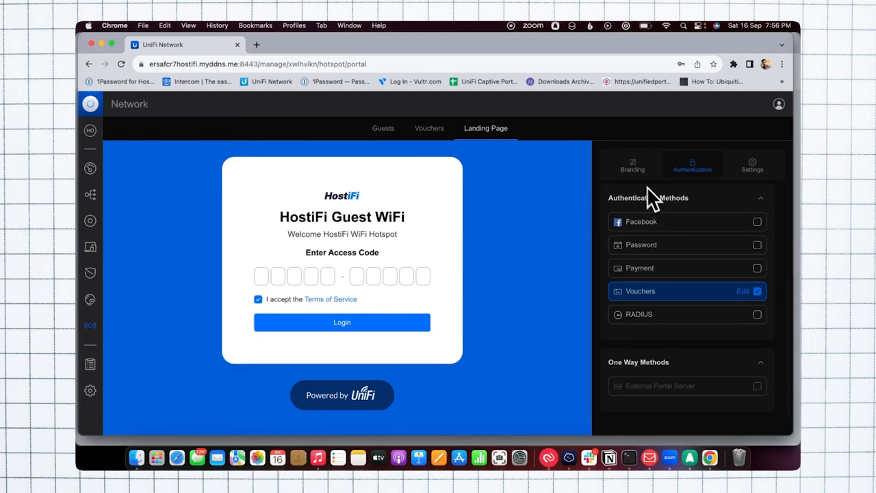
left_click(632, 166)
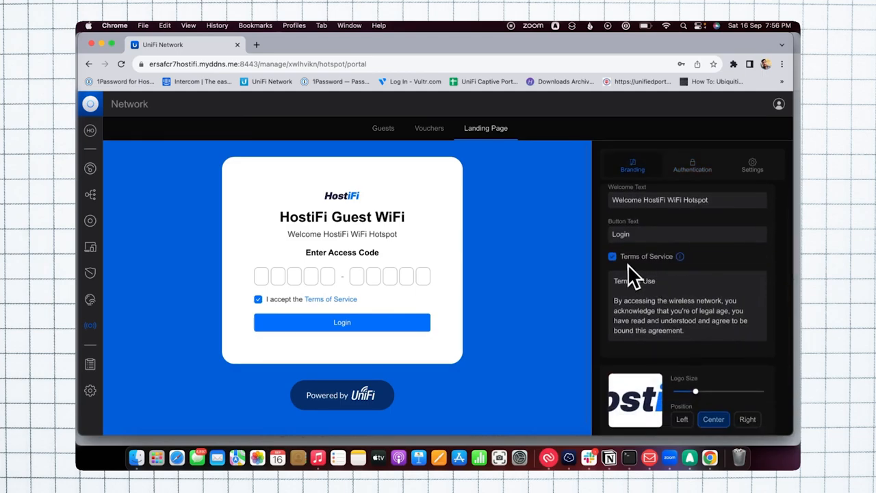
mouse_move(623, 274)
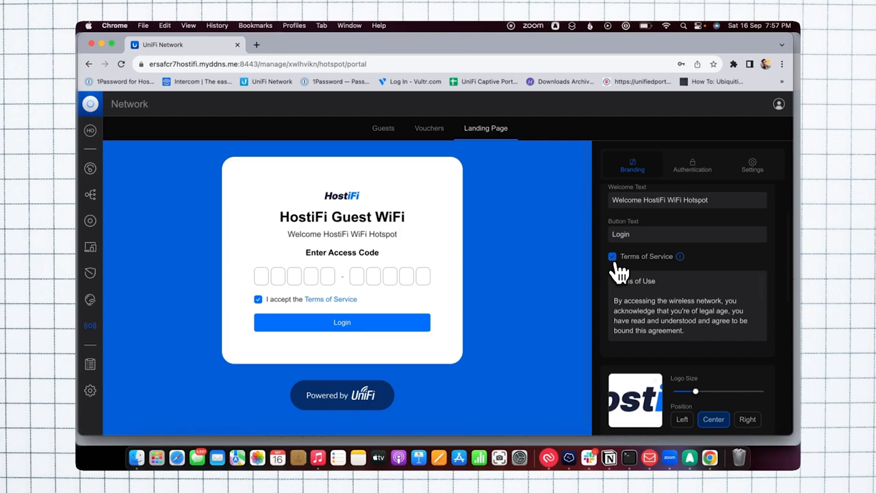
left_click(611, 256)
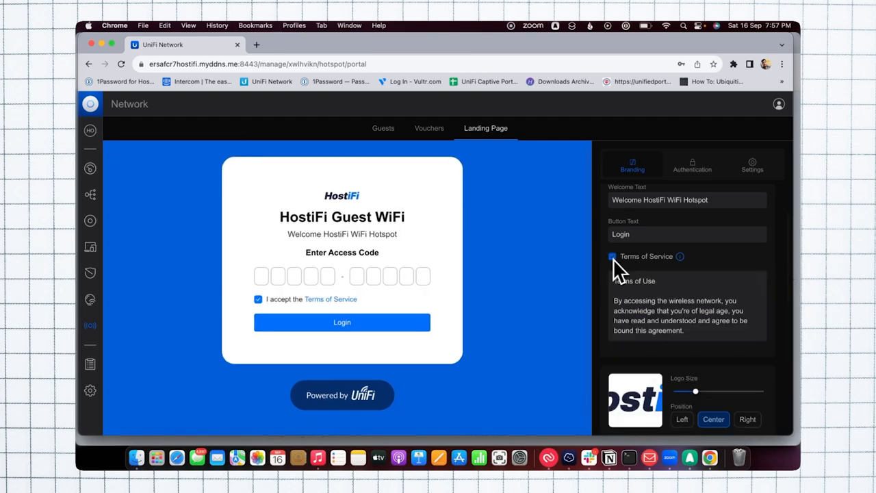
scroll("down", 3)
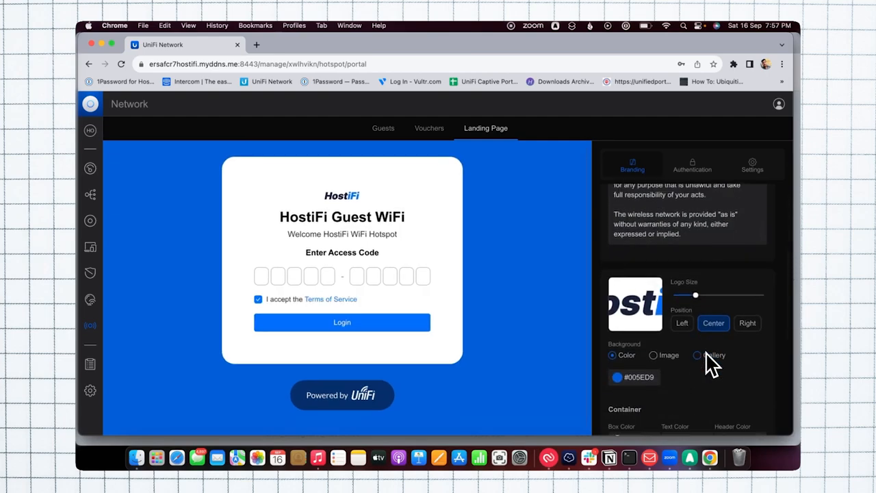
mouse_move(682, 356)
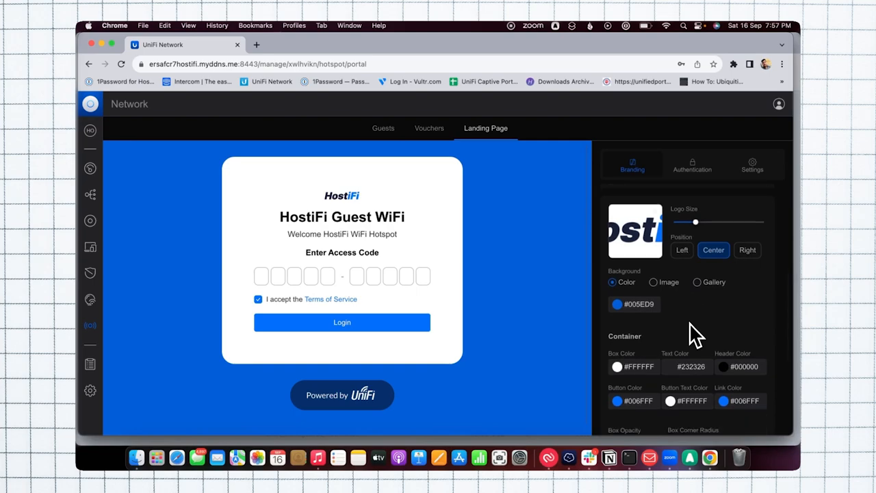
scroll("down", 3)
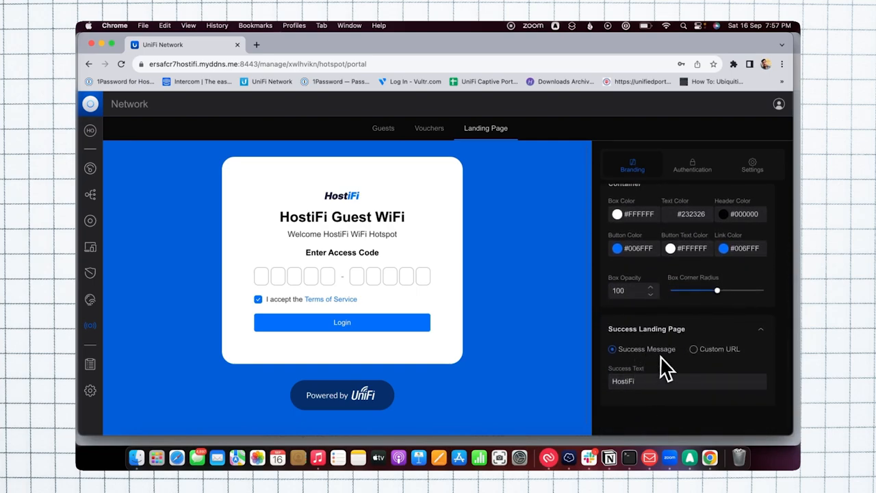
mouse_move(657, 367)
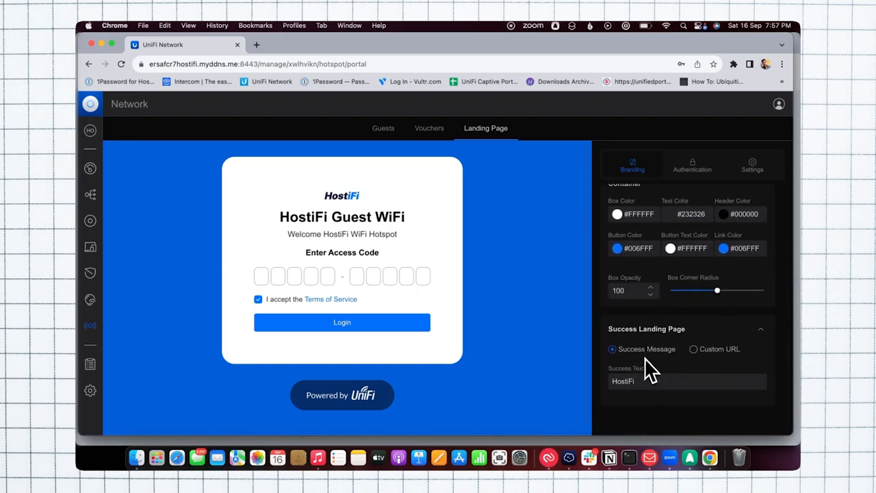
left_click(687, 380)
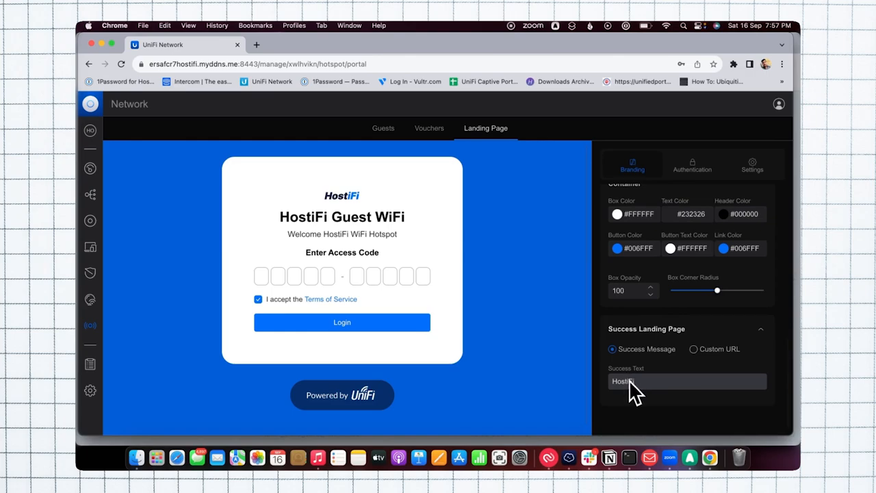
mouse_move(633, 386)
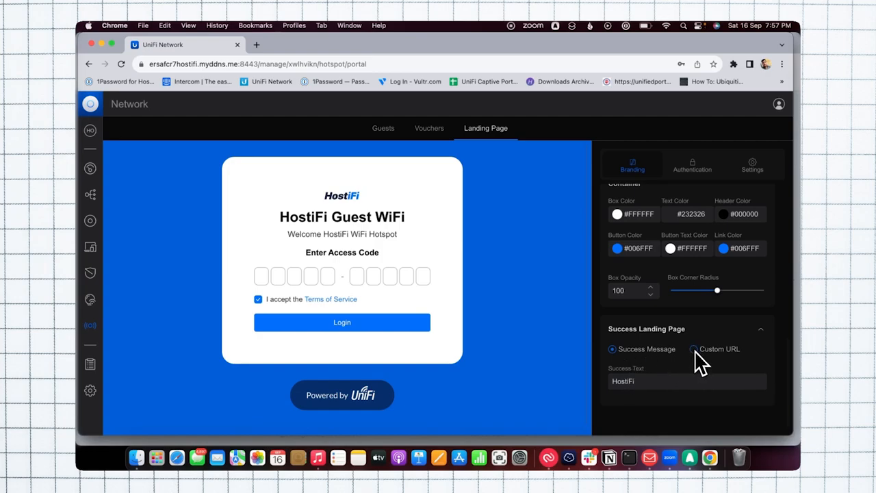
Confirm Vouchers authentication is enabled, then review the 8-hour expiration and authorization access lists
left_click(692, 166)
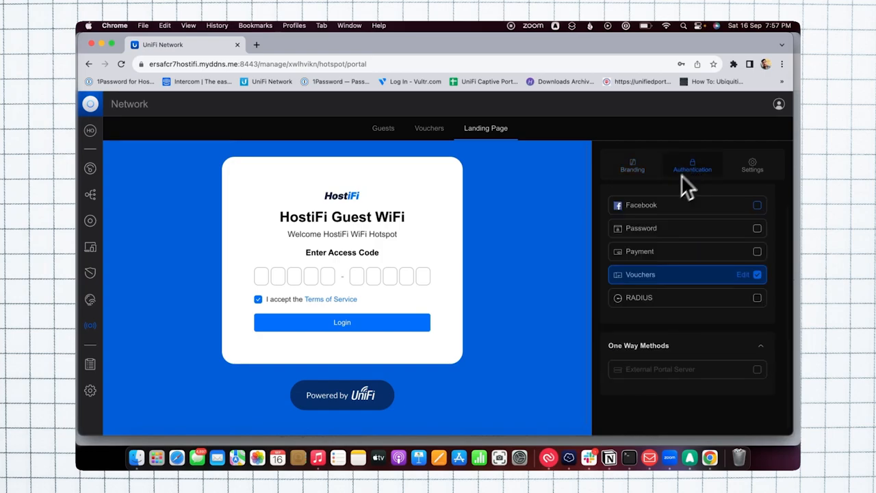
mouse_move(659, 294)
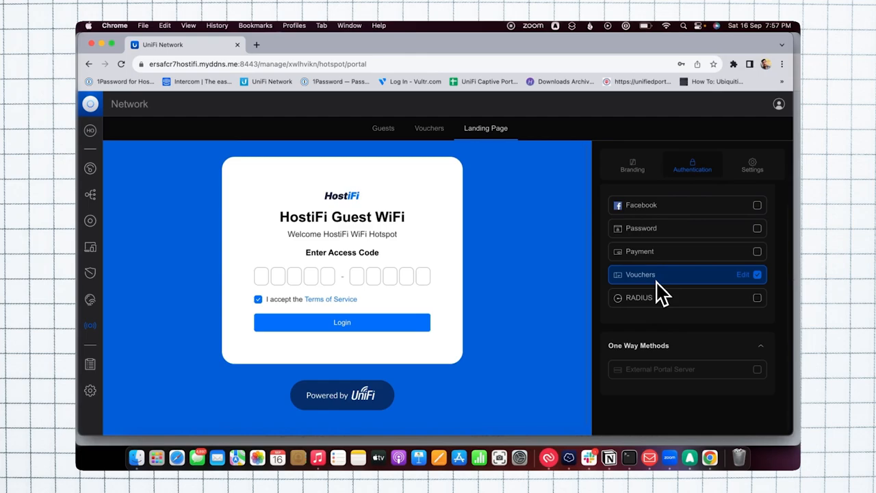
mouse_move(643, 227)
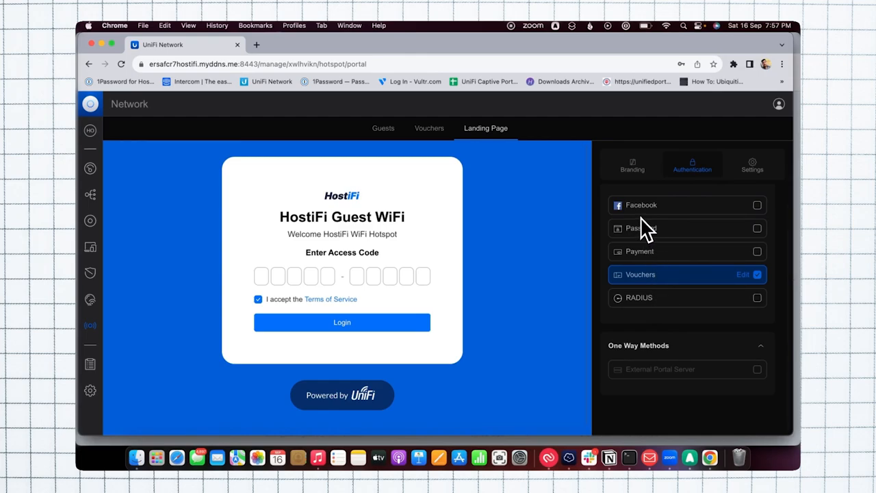
mouse_move(644, 263)
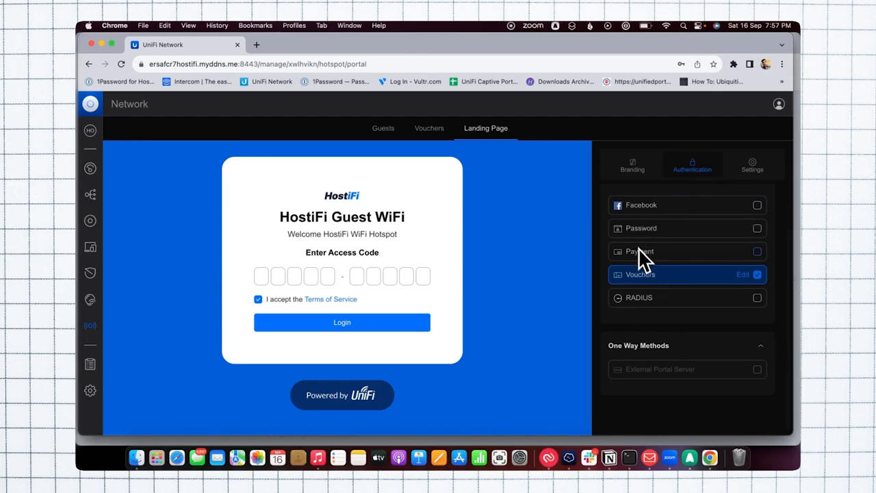
left_click(752, 165)
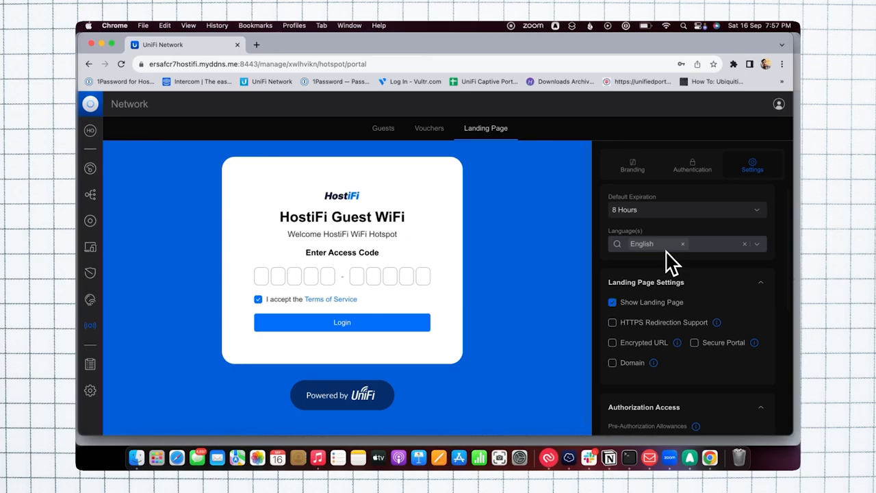
scroll("down", 3)
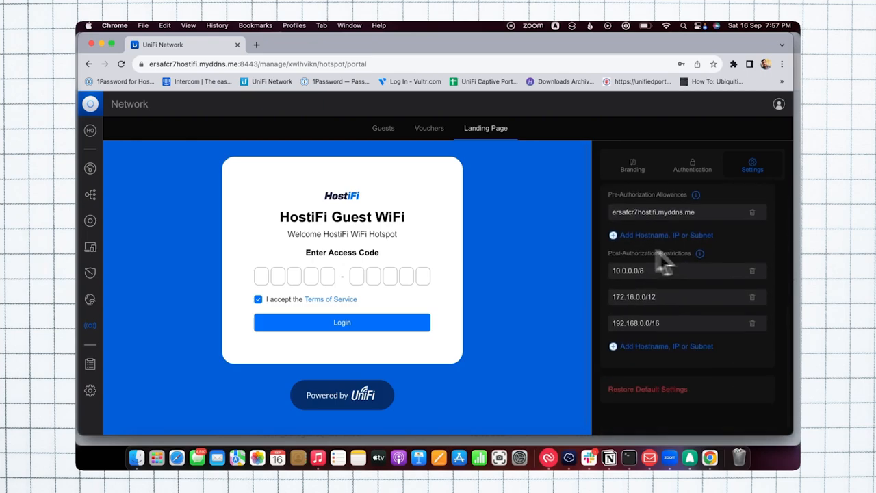
mouse_move(504, 180)
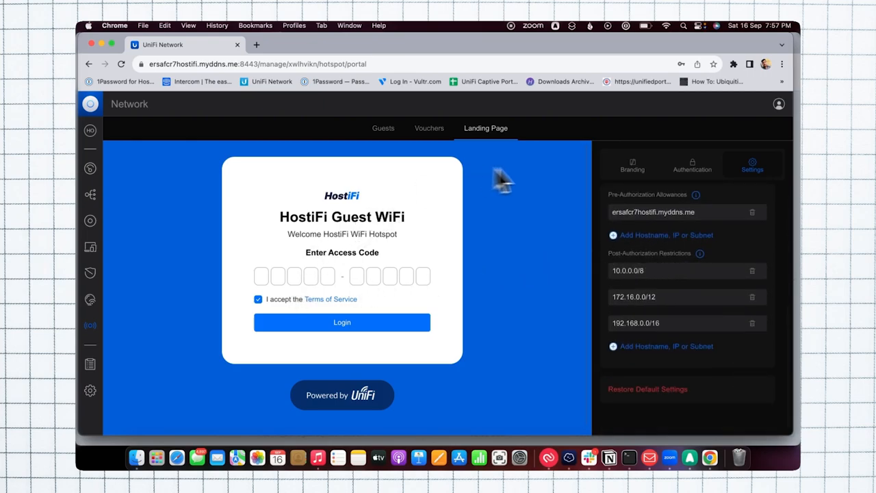
mouse_move(443, 148)
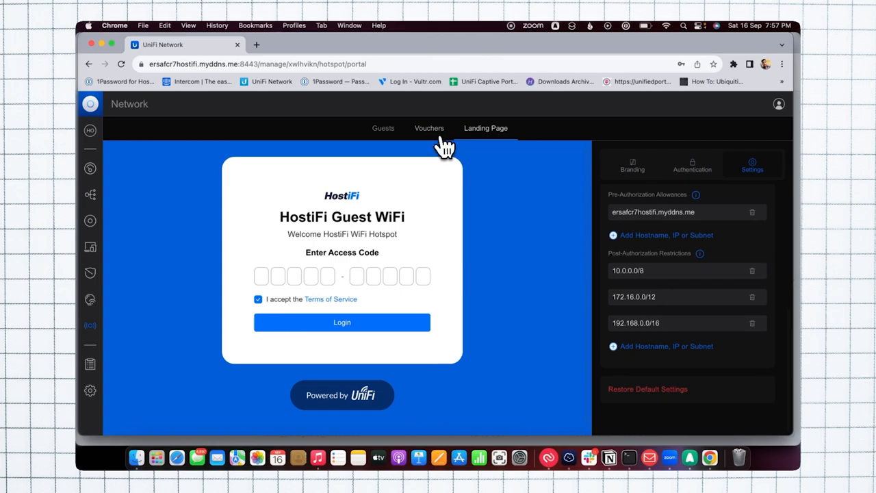
Show the Vouchers list of ten single-use, one-day test vouchers with unlimited limits
left_click(430, 129)
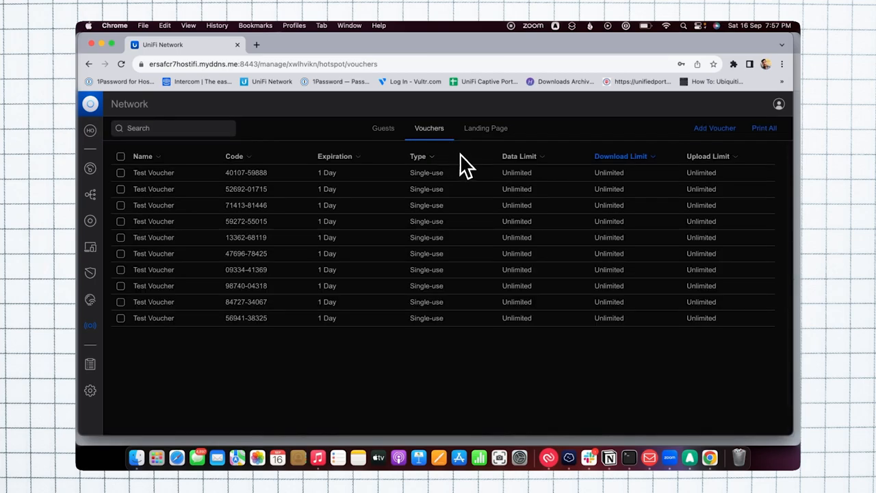
mouse_move(153, 189)
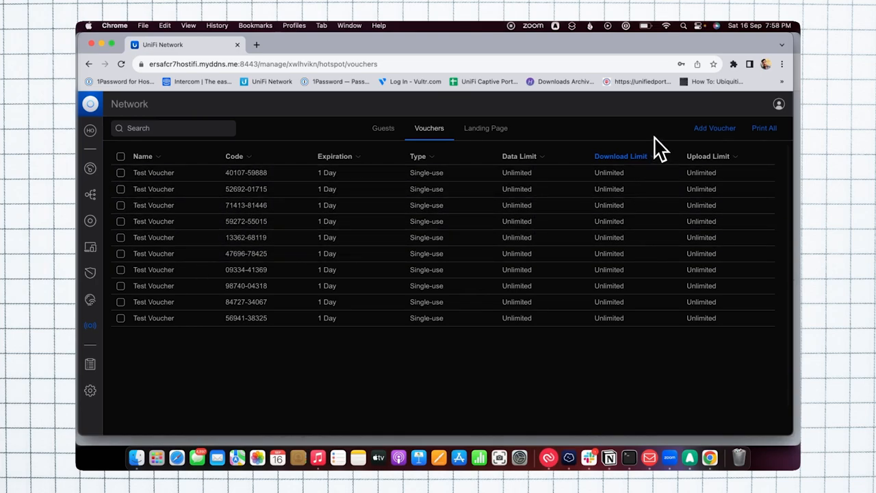
mouse_move(704, 134)
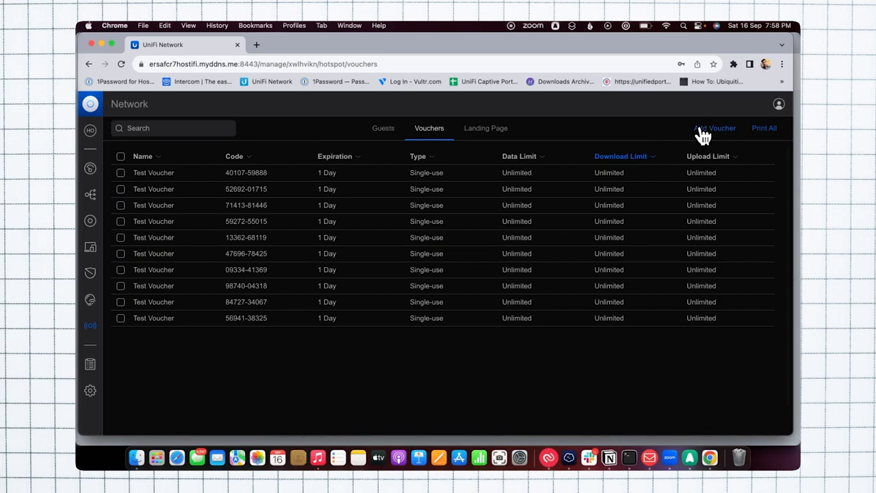
Start a new voucher (10 single-use, 24-hour expiry) and view the Days, Hours, Minutes units
left_click(714, 128)
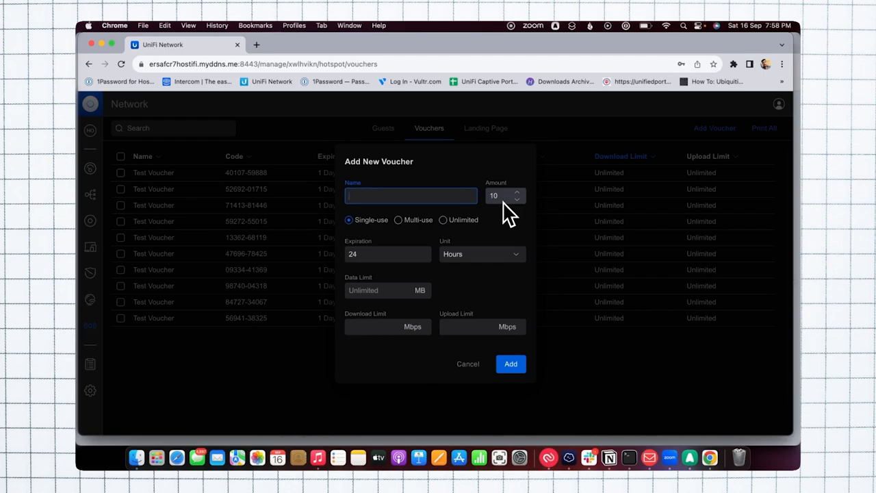
mouse_move(370, 239)
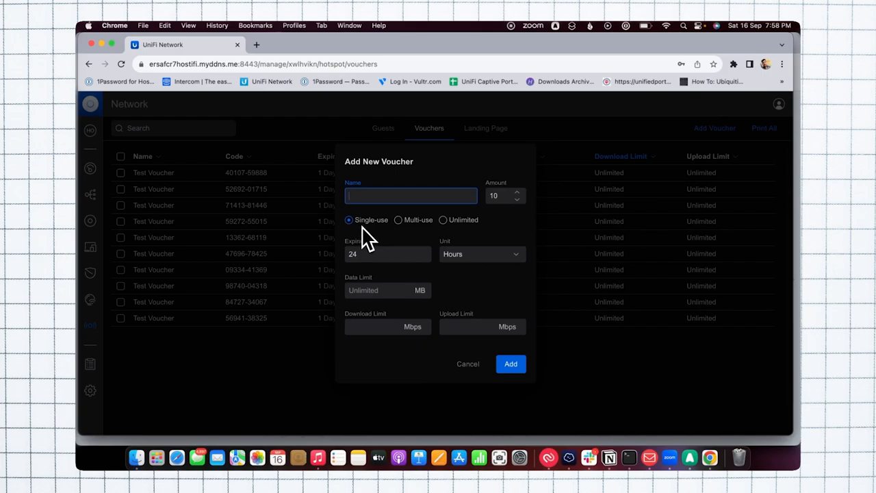
mouse_move(465, 244)
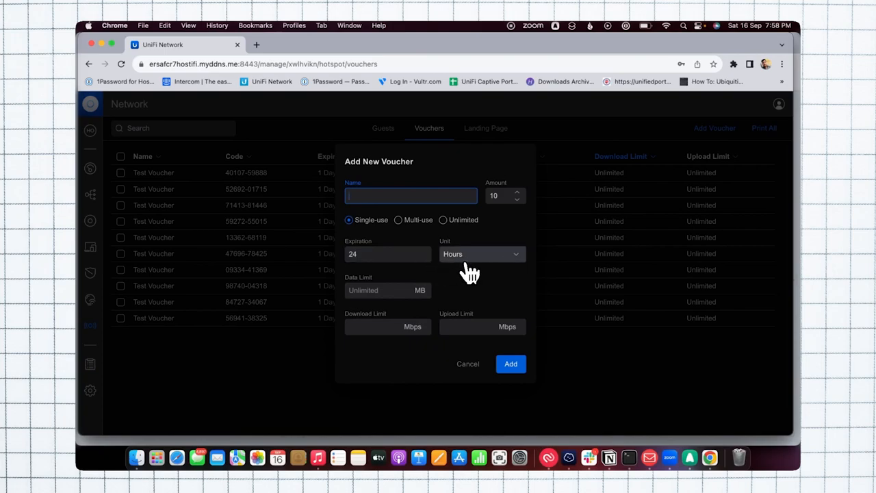
left_click(479, 254)
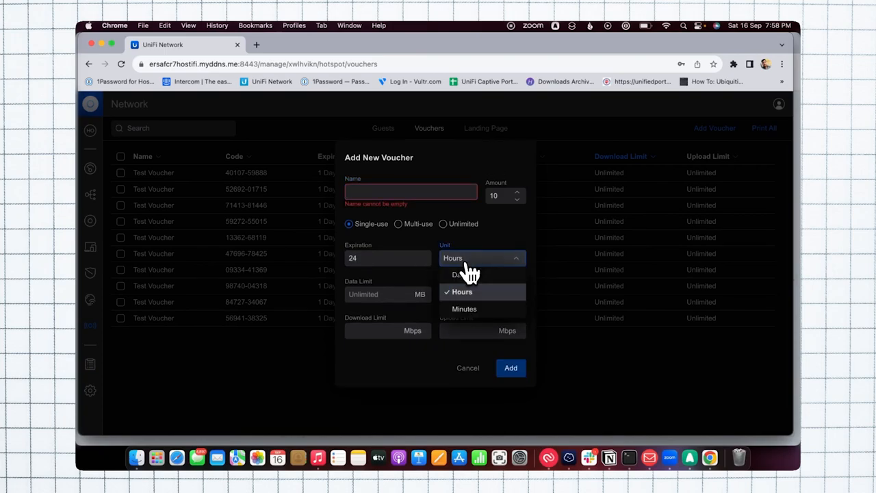
mouse_move(428, 321)
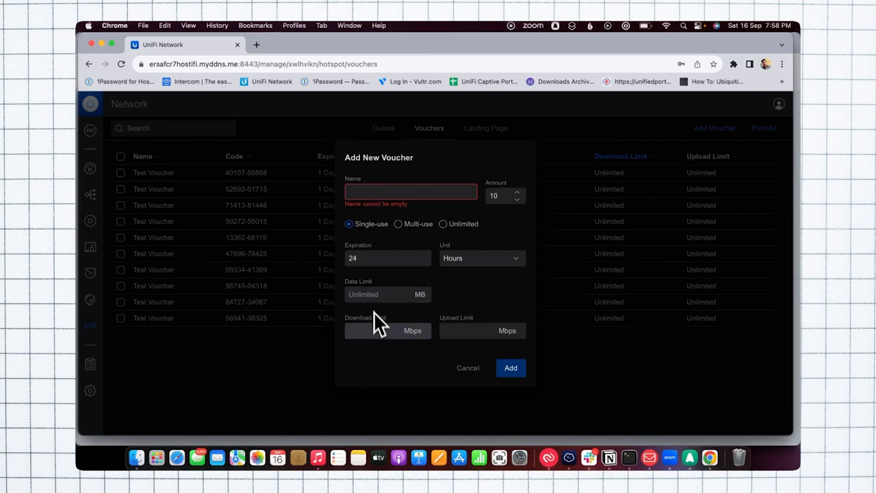
mouse_move(474, 361)
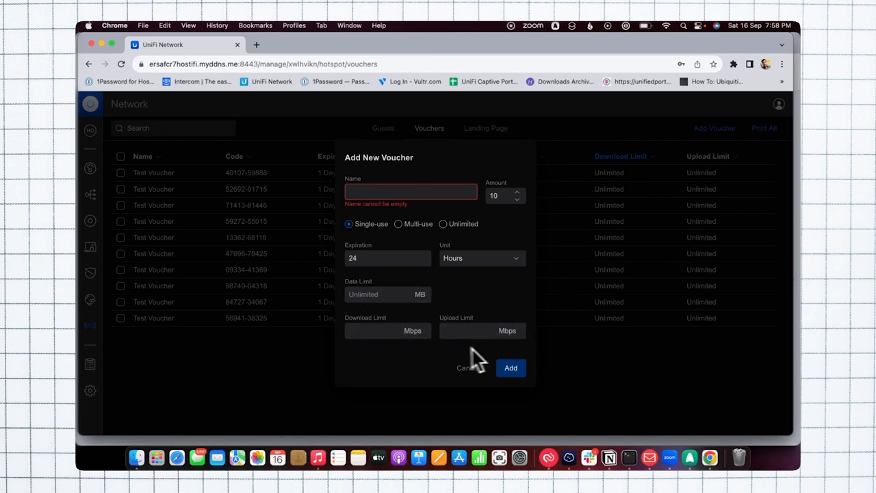
Discard the new voucher, preview the printable sheet of all vouchers, and return to the list
left_click(466, 367)
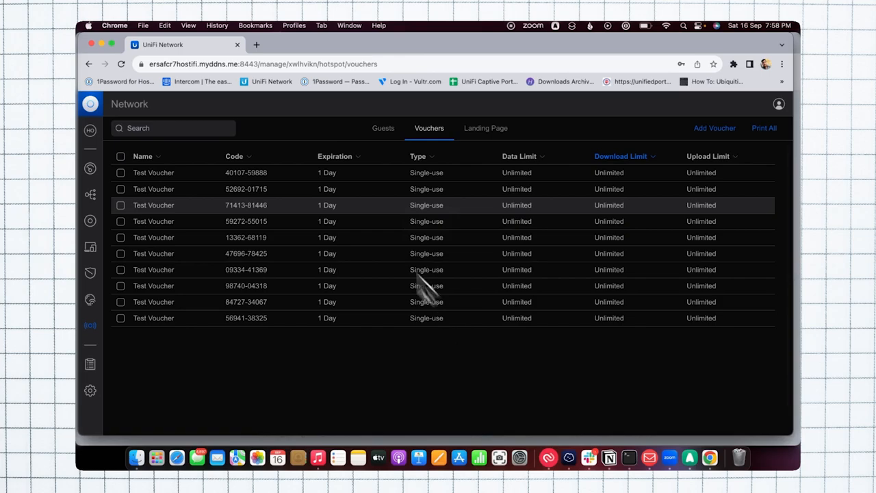
mouse_move(298, 189)
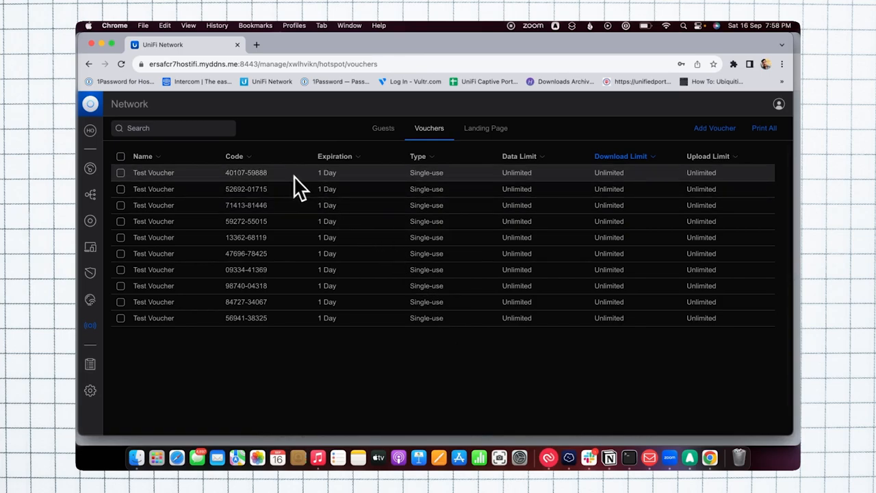
mouse_move(507, 185)
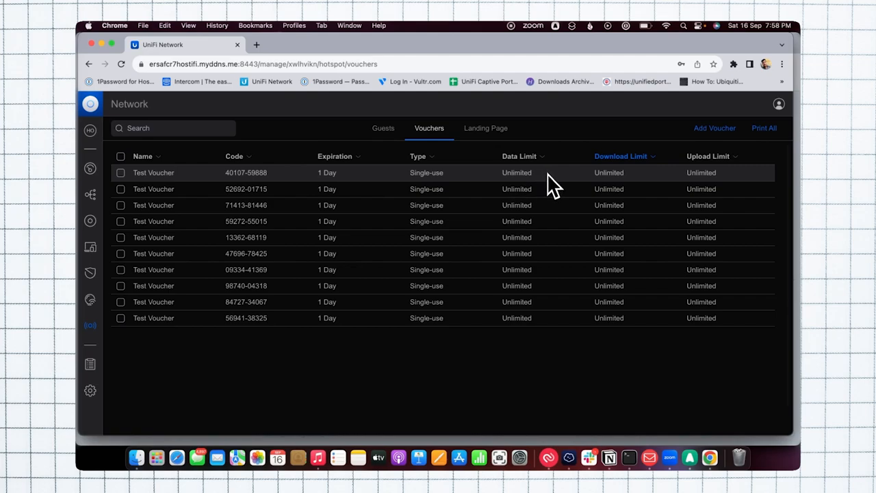
mouse_move(326, 205)
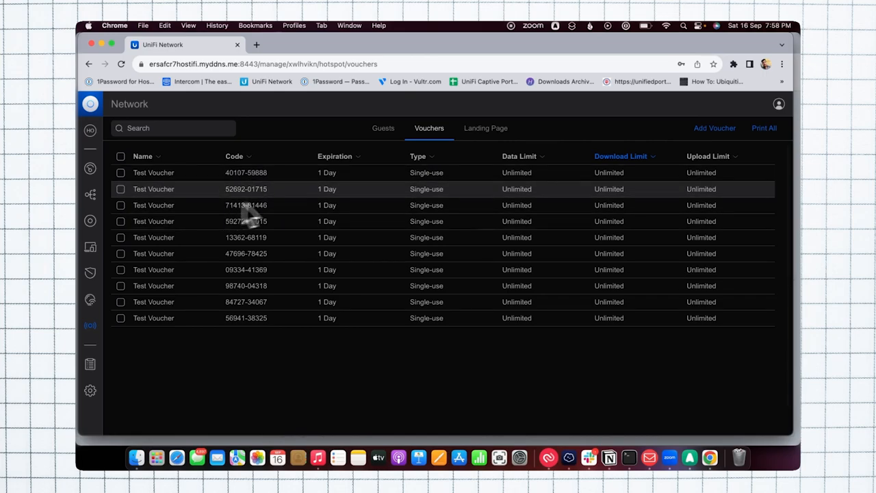
mouse_move(349, 205)
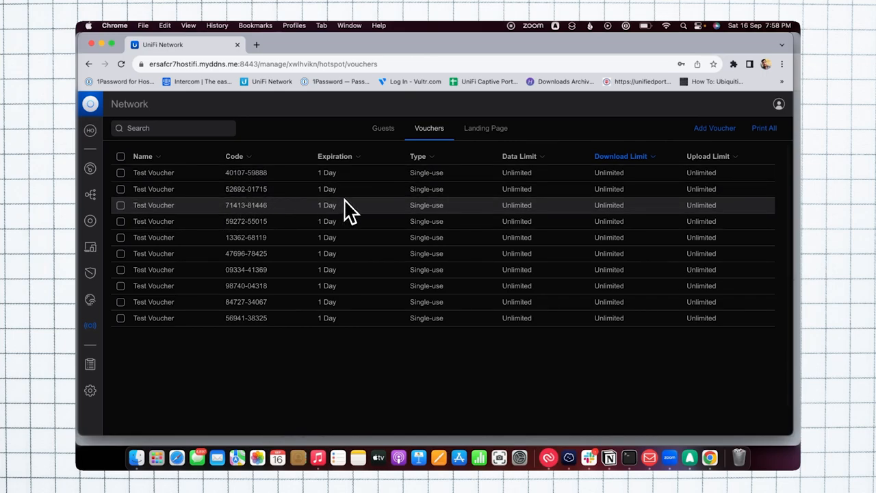
mouse_move(739, 181)
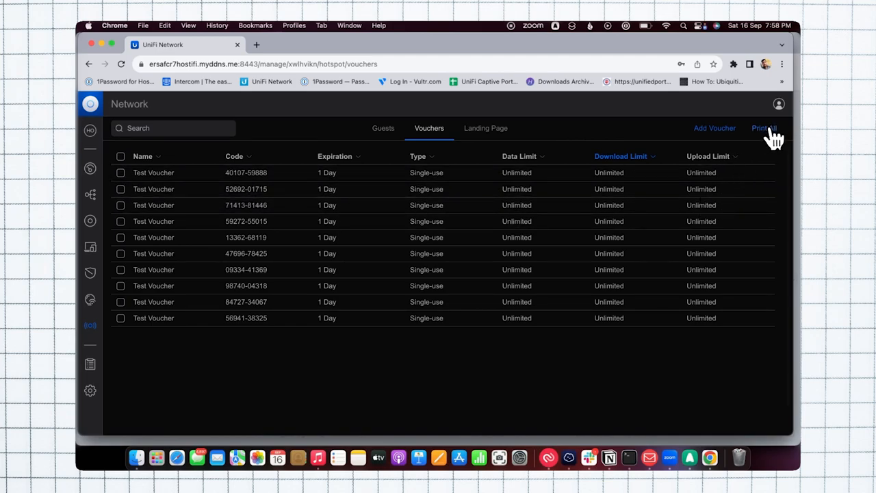
left_click(762, 129)
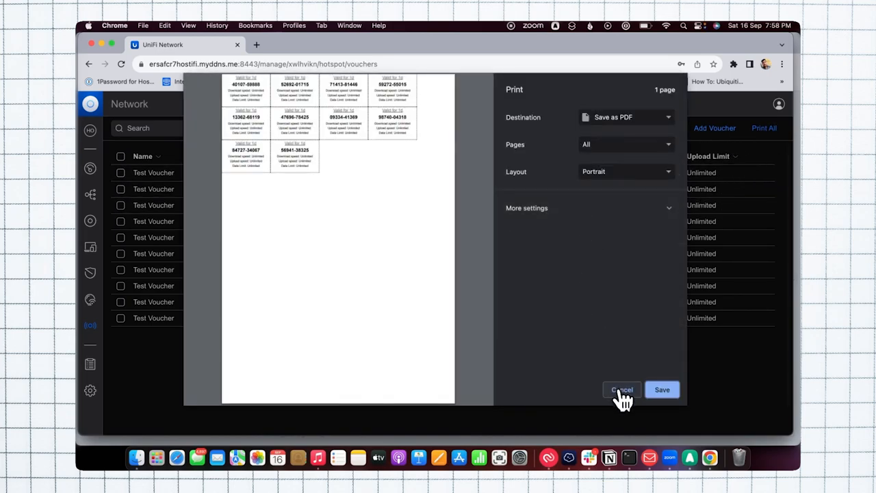
left_click(621, 388)
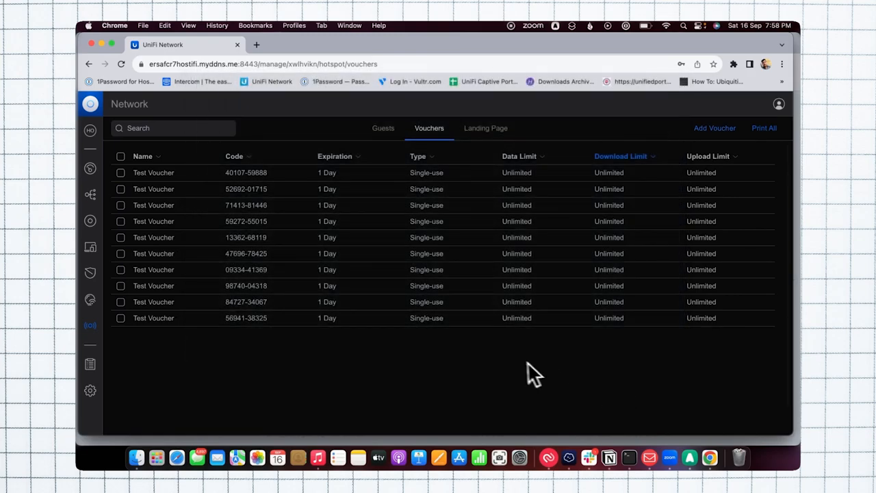
mouse_move(520, 372)
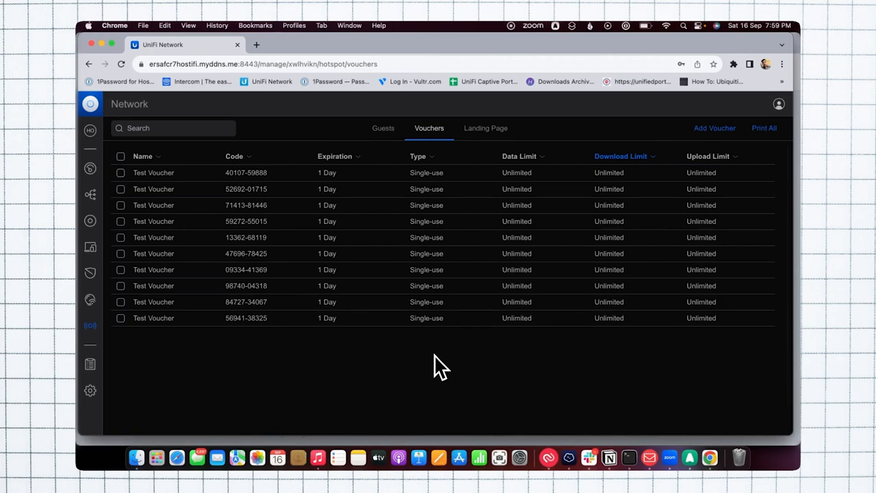
mouse_move(372, 389)
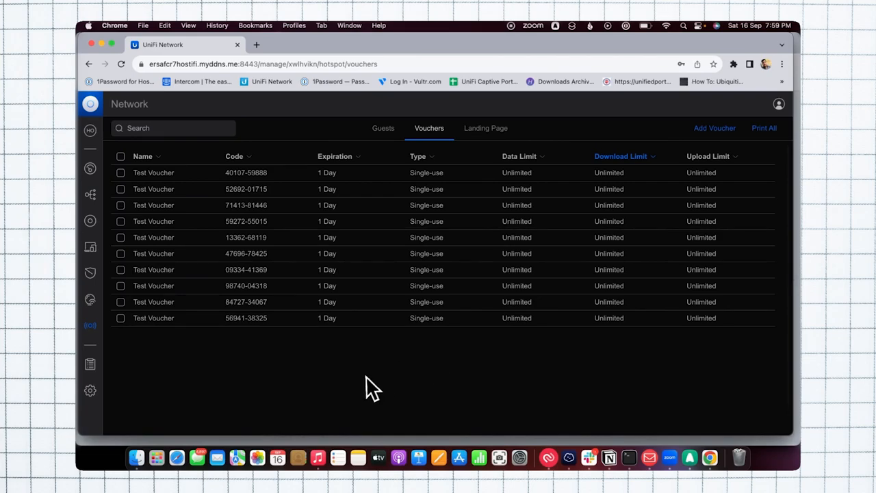